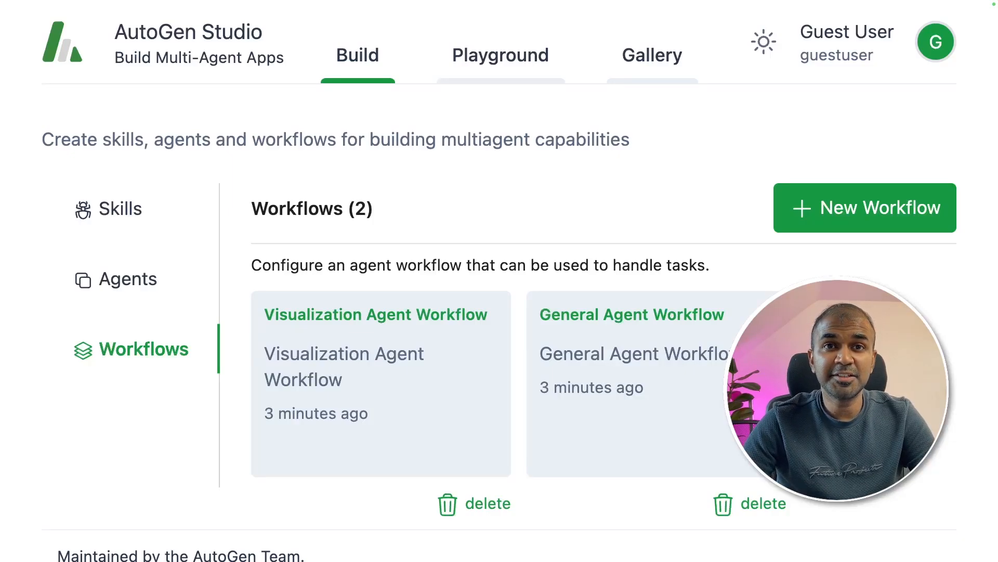
- Tour the Build area's skills, agents and workflows lists
left_click(129, 82)
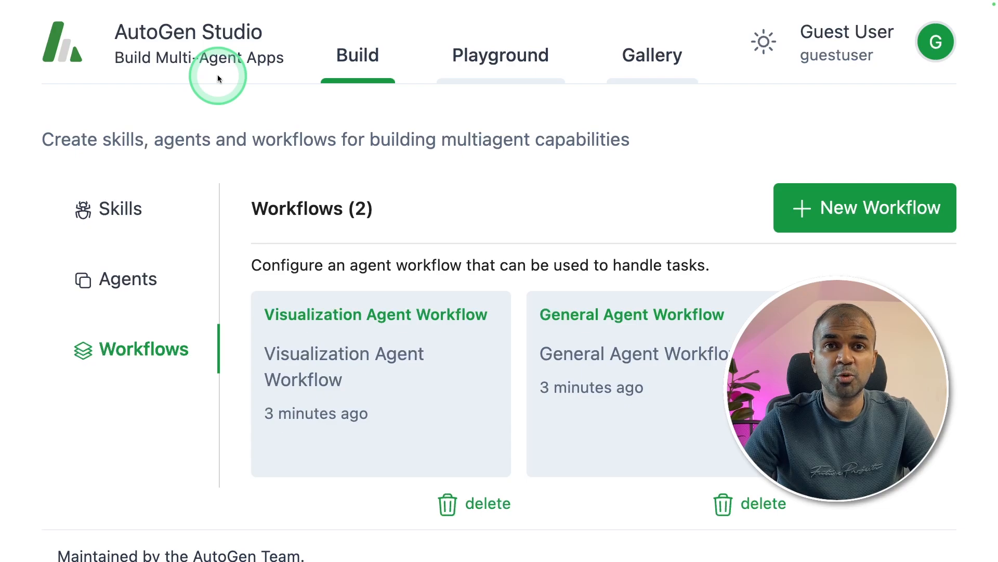
left_click(121, 208)
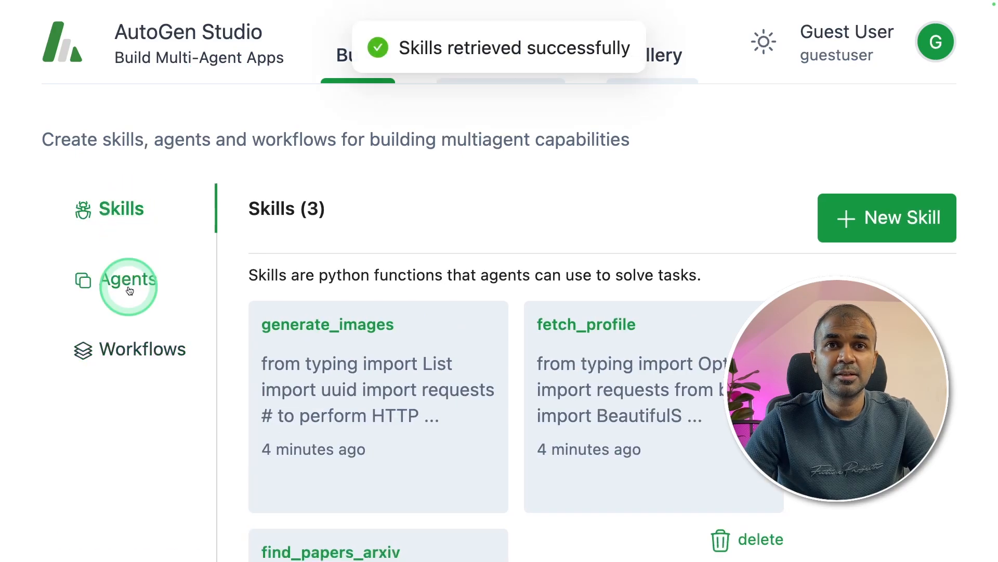
left_click(129, 291)
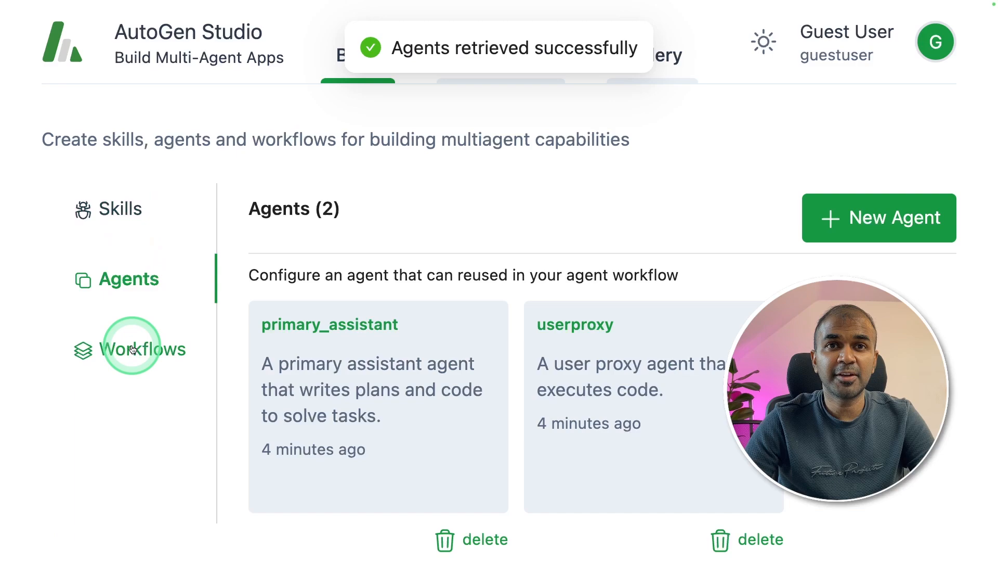
left_click(133, 349)
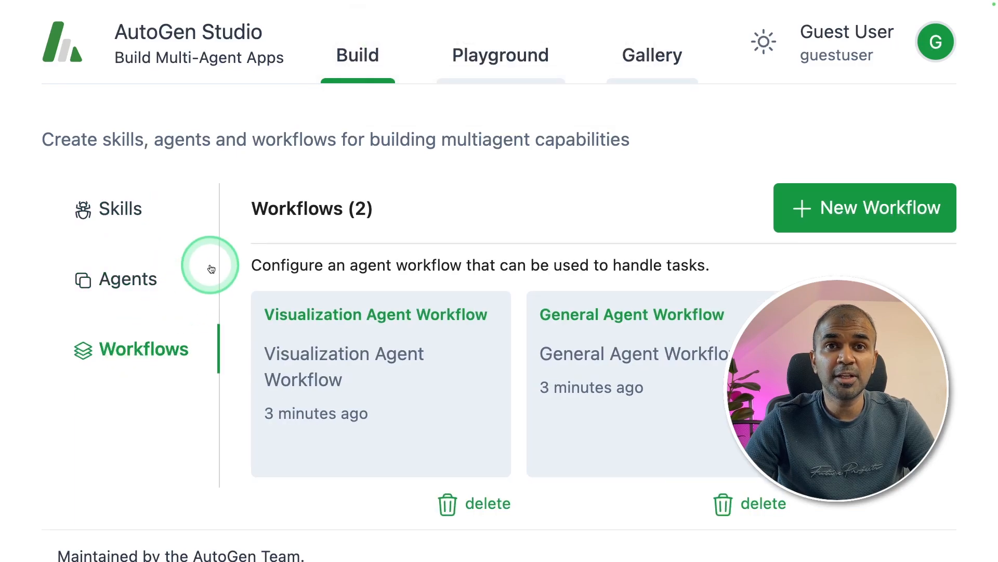
- Visit the playground chat sessions and scroll through the gallery of published sessions
left_click(500, 54)
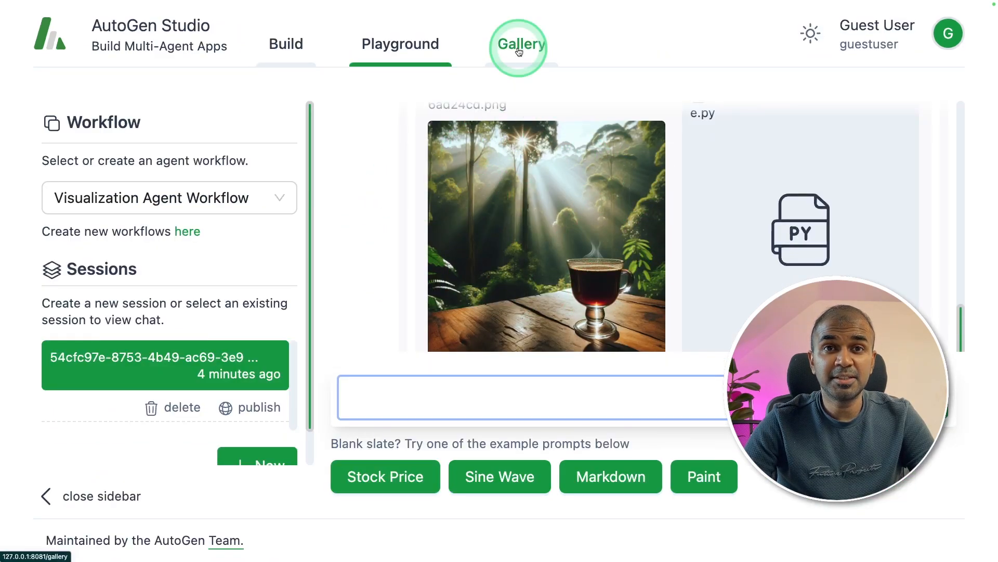
left_click(521, 43)
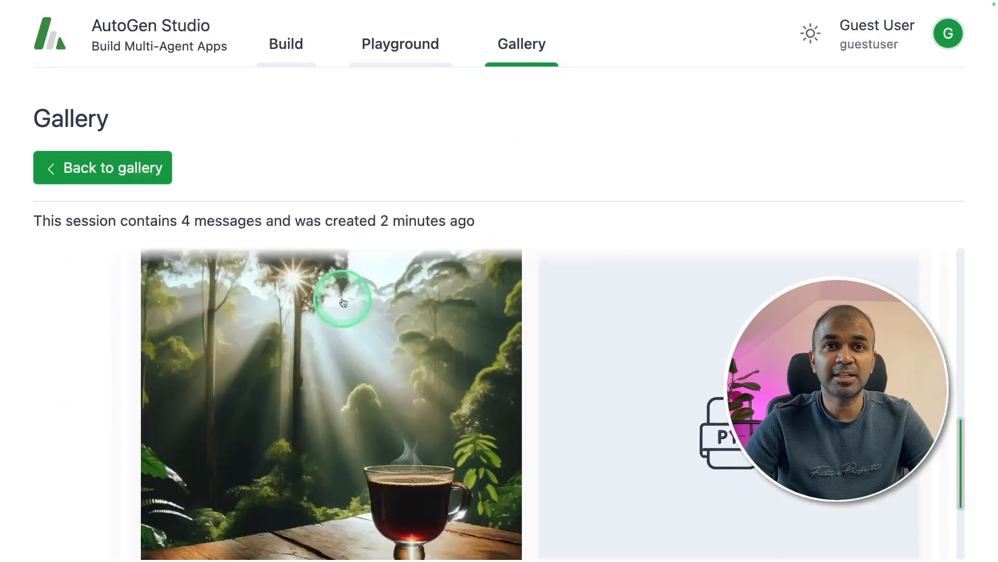
scroll("down", 3)
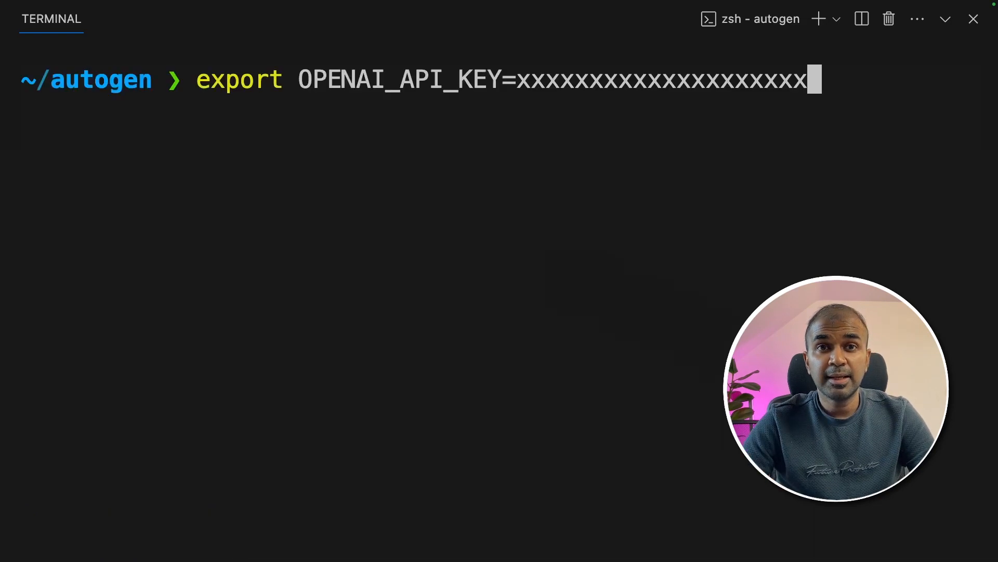
- Run pip install autogenstudio, then launch autogenstudio ui --port 8081 in the terminal
left_click(507, 147)
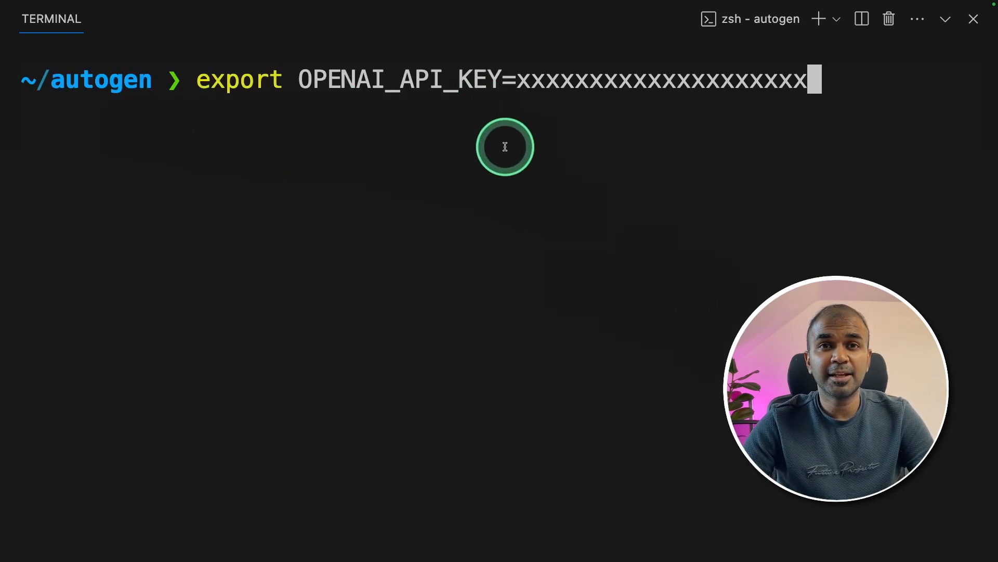
type("pip install autogenstudio")
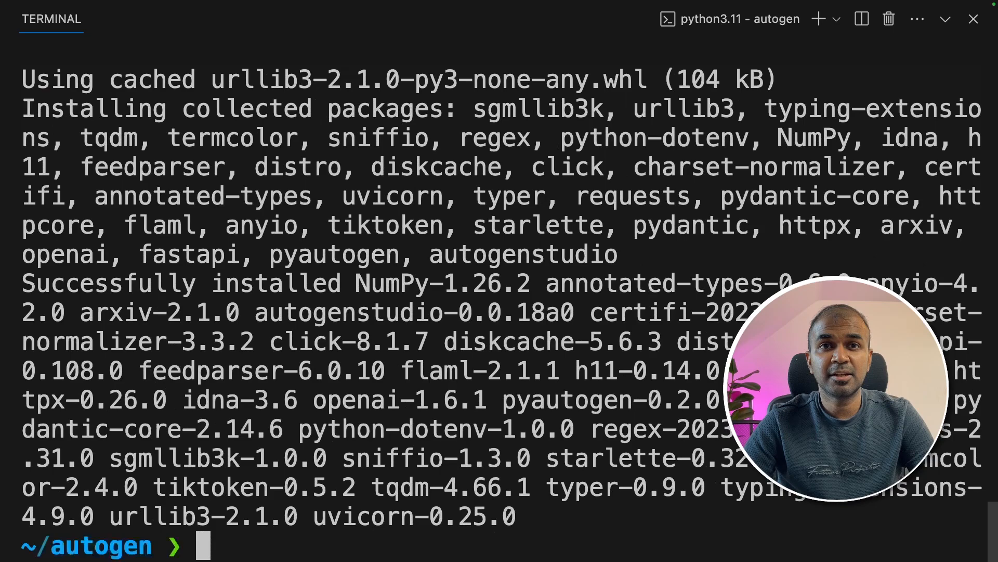
type("autogenstudio ui --port 8081")
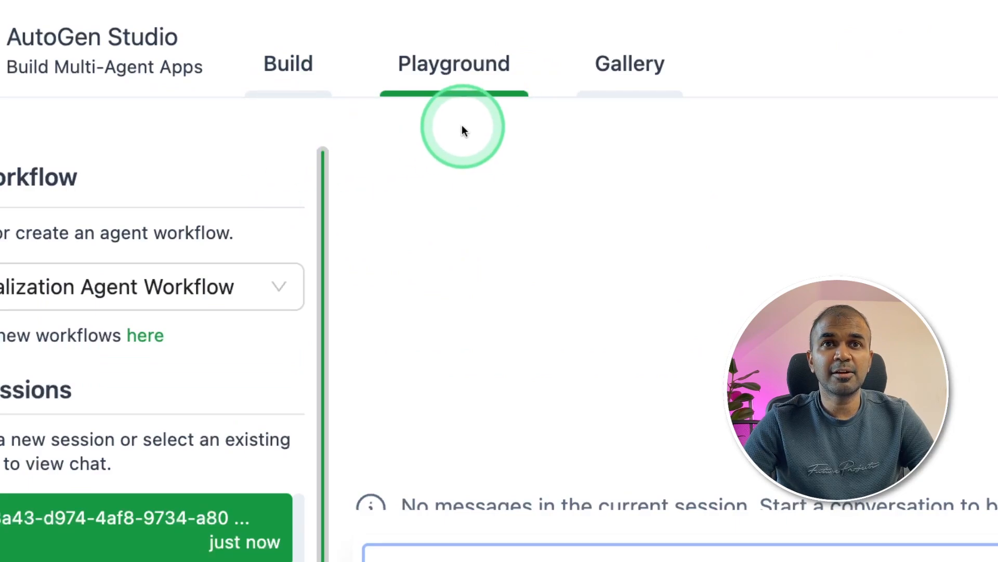
- Return to the Build area listing the Visualization Agent and General Agent workflows
left_click(287, 63)
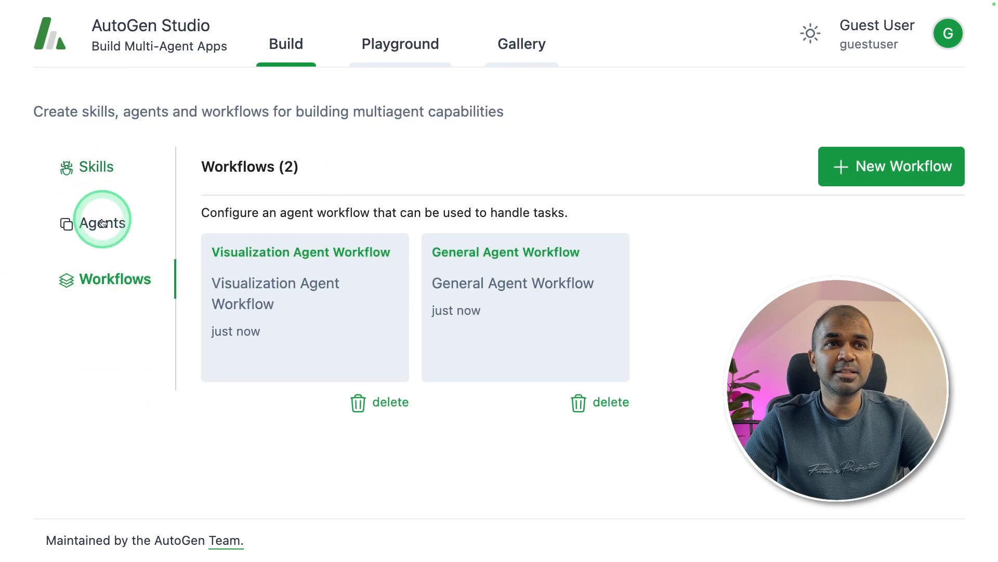
mouse_move(102, 174)
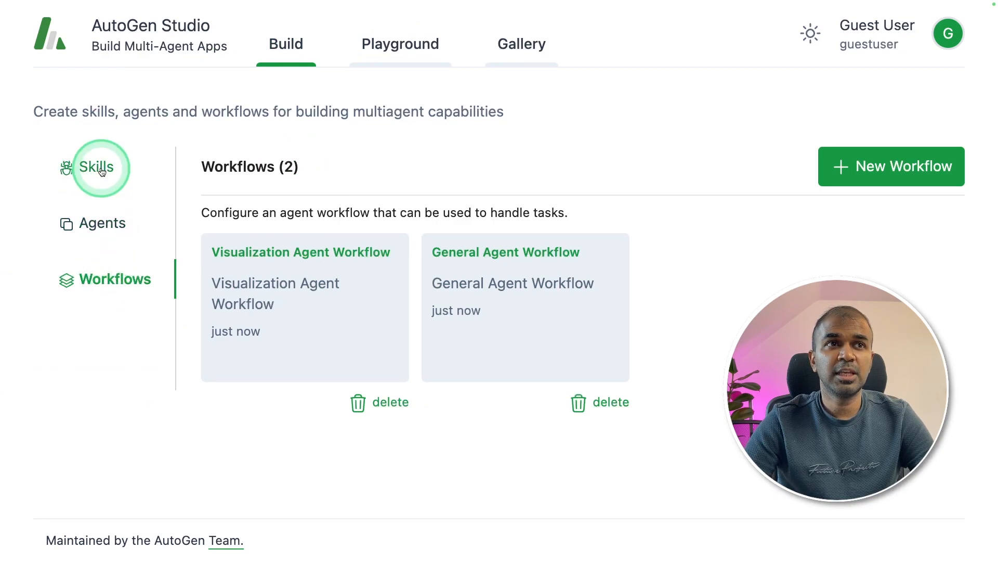
- Create a new skill titled cat_ascii_generator from the edited sample code and save it
left_click(98, 167)
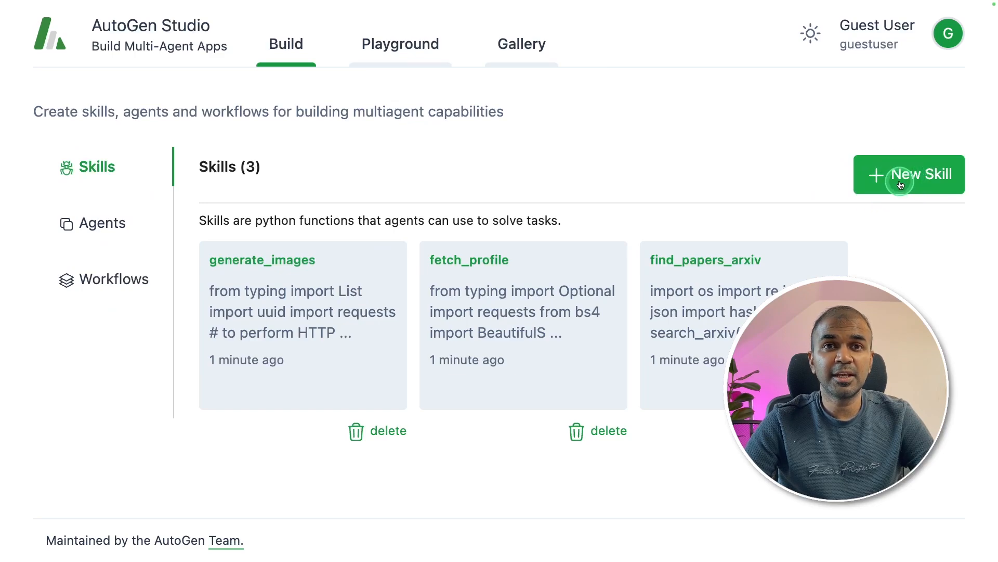
left_click(901, 186)
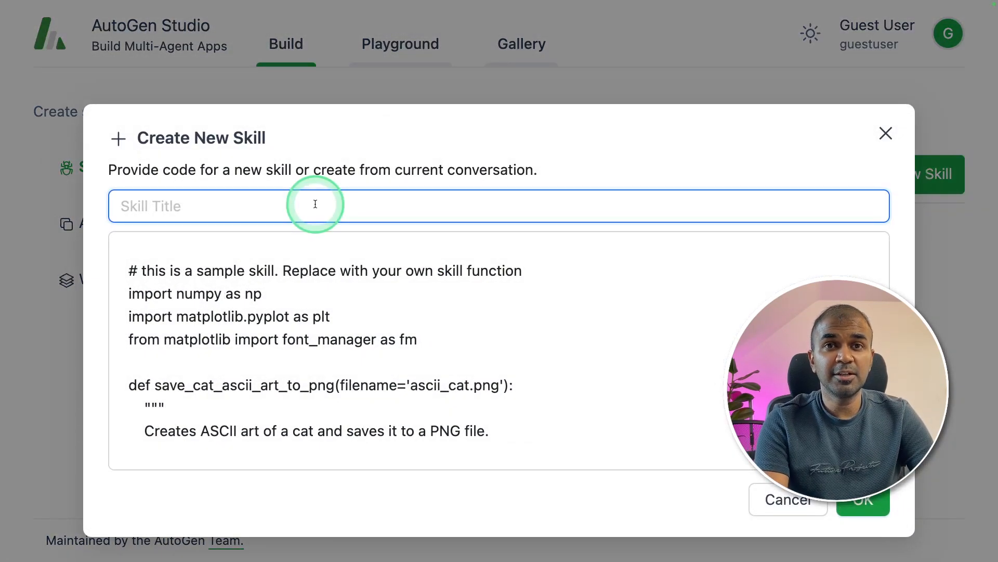
type("cat_ascii_generator")
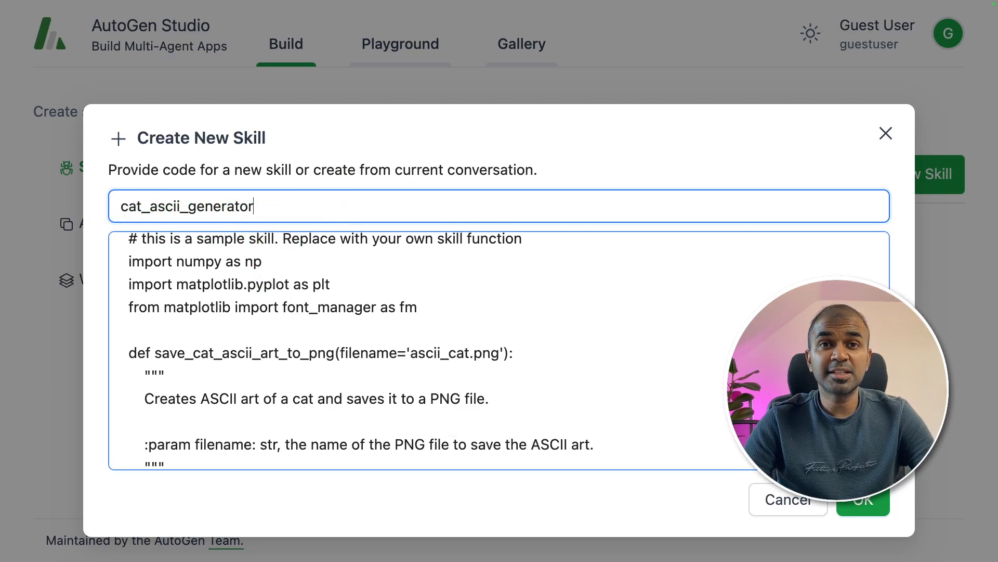
double_click(250, 354)
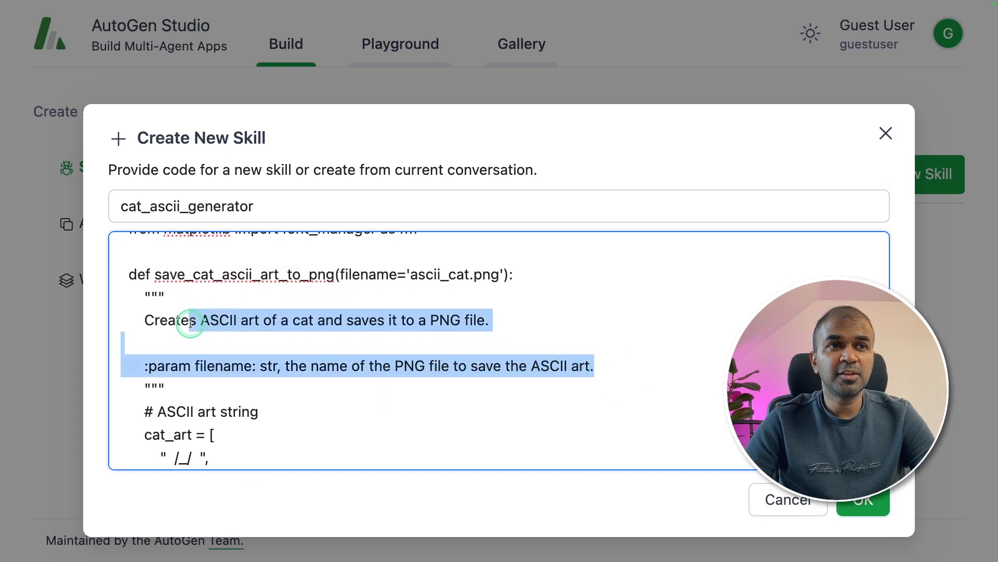
scroll("down", 3)
type("_generate")
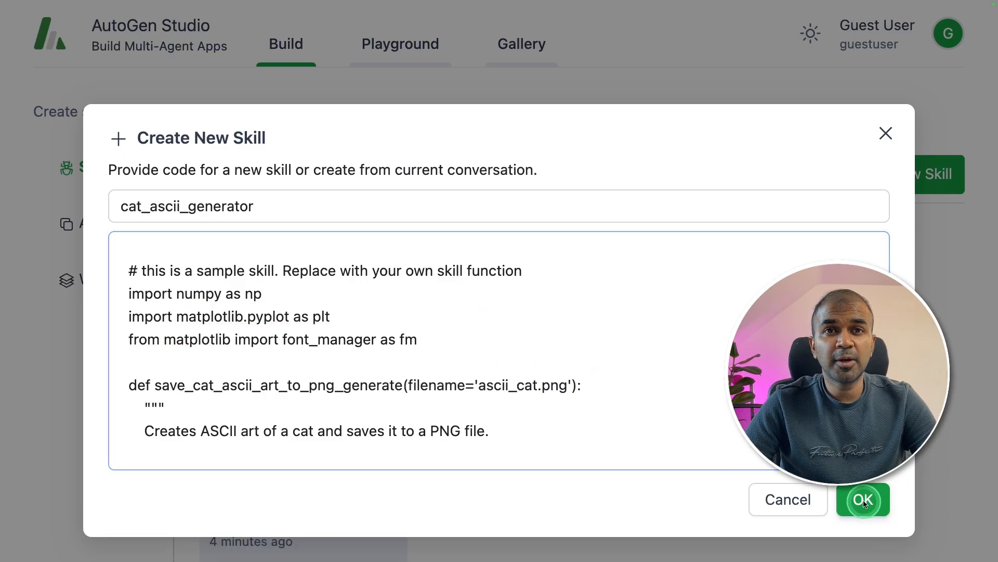
left_click(863, 499)
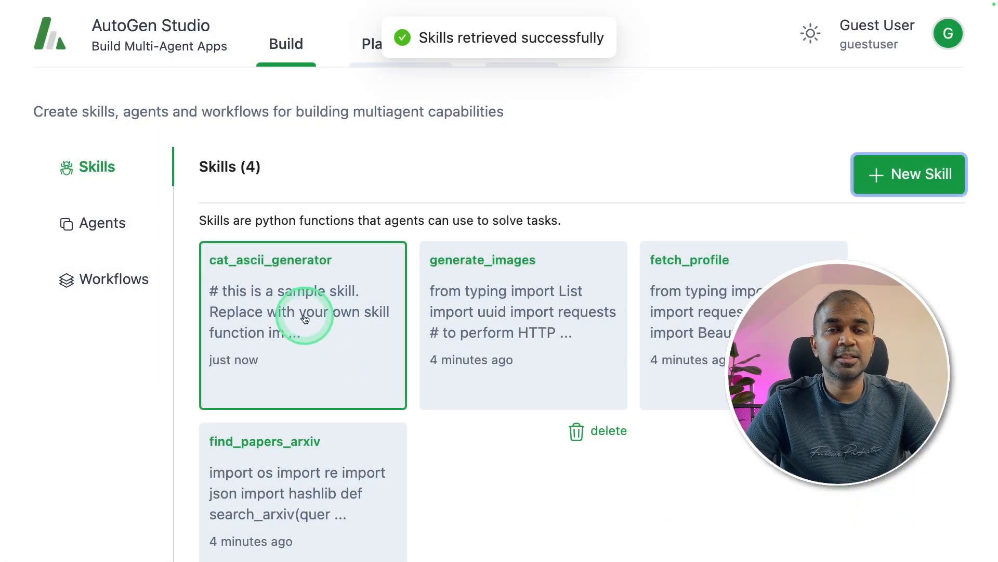
- Review the saved cat_ascii_generator skill's code and close the view
left_click(305, 317)
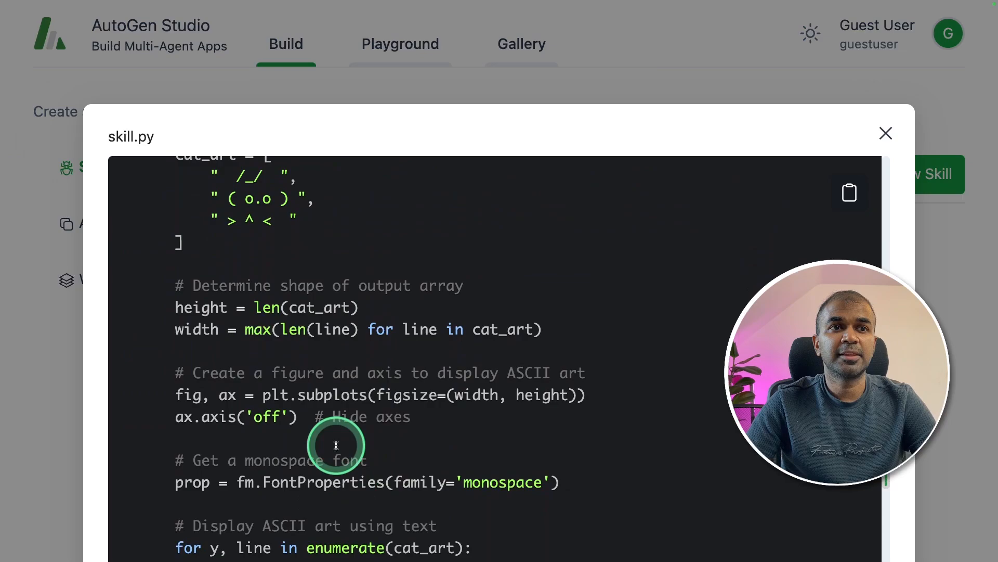
left_click(886, 133)
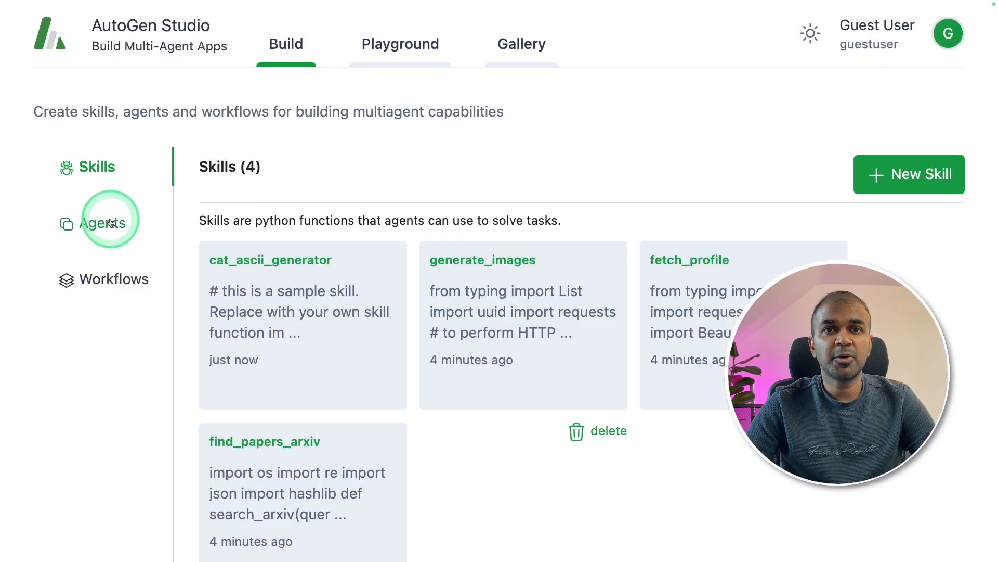
- Start a new sample_assistant agent, inspecting the model configuration fields without adding a model
left_click(103, 223)
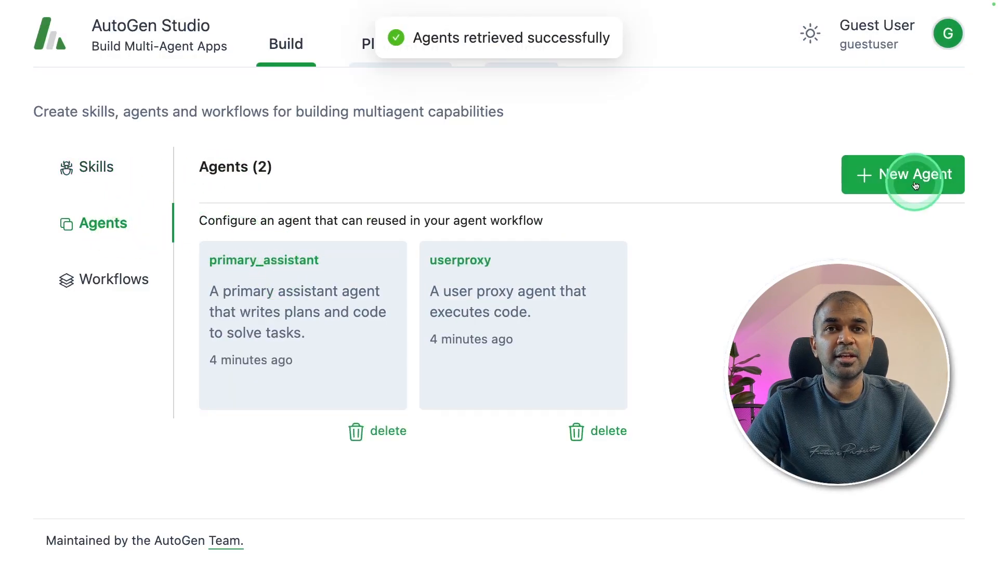
left_click(915, 175)
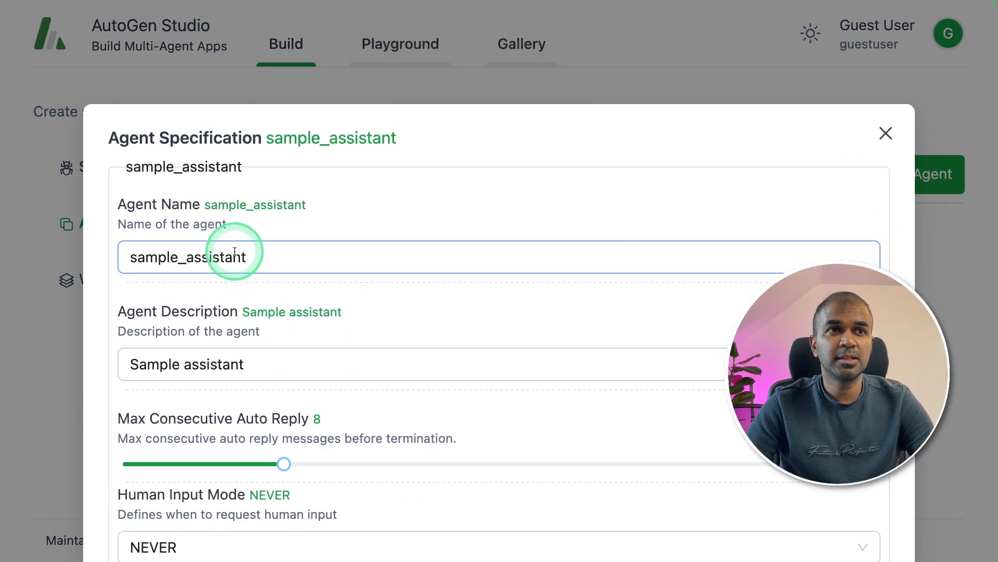
scroll("down", 3)
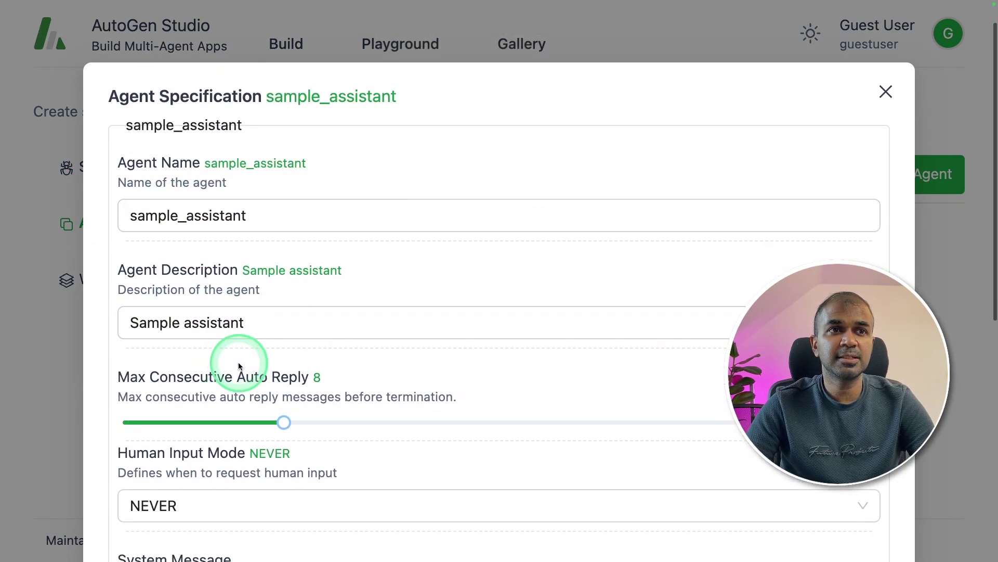
scroll("down", 3)
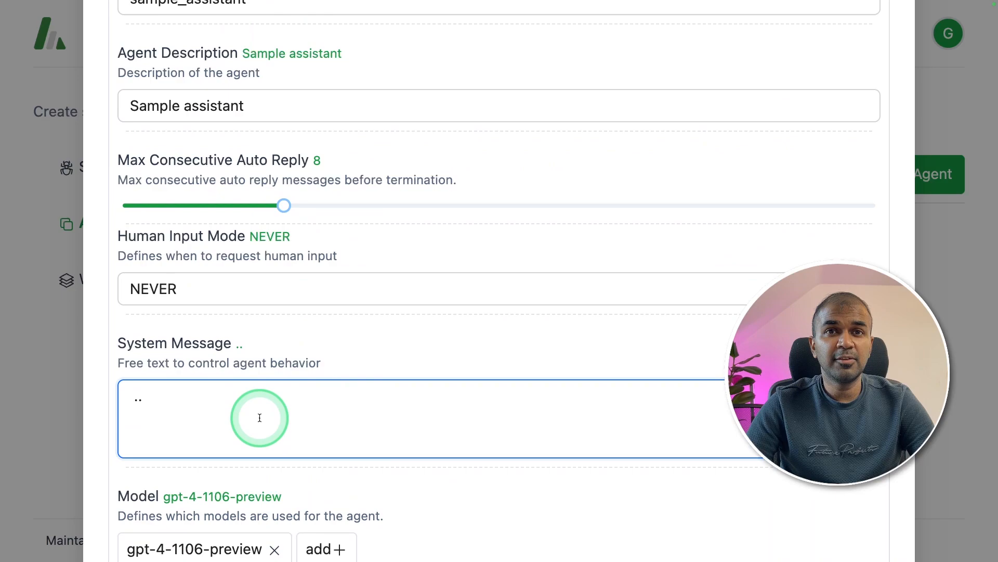
scroll("down", 3)
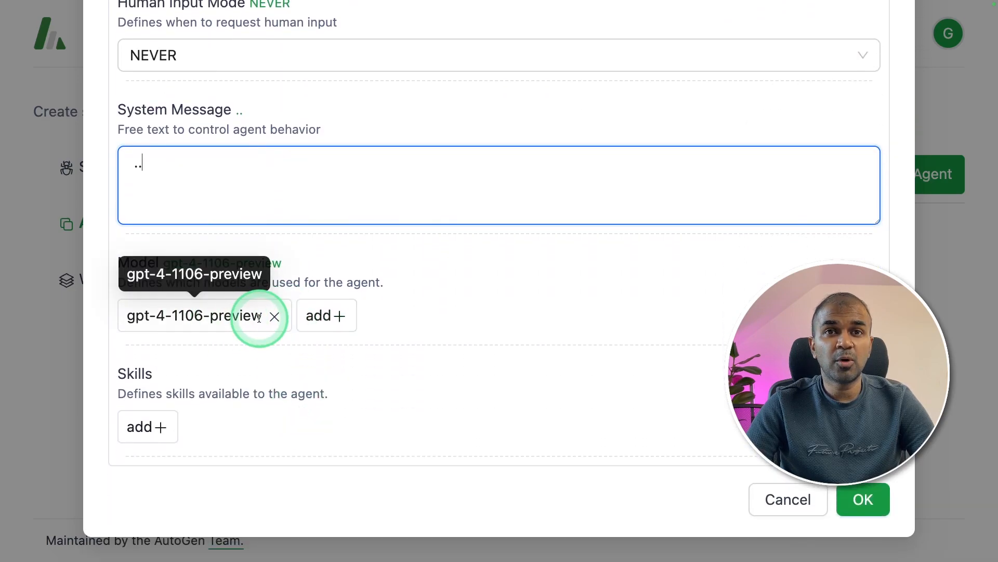
mouse_move(227, 341)
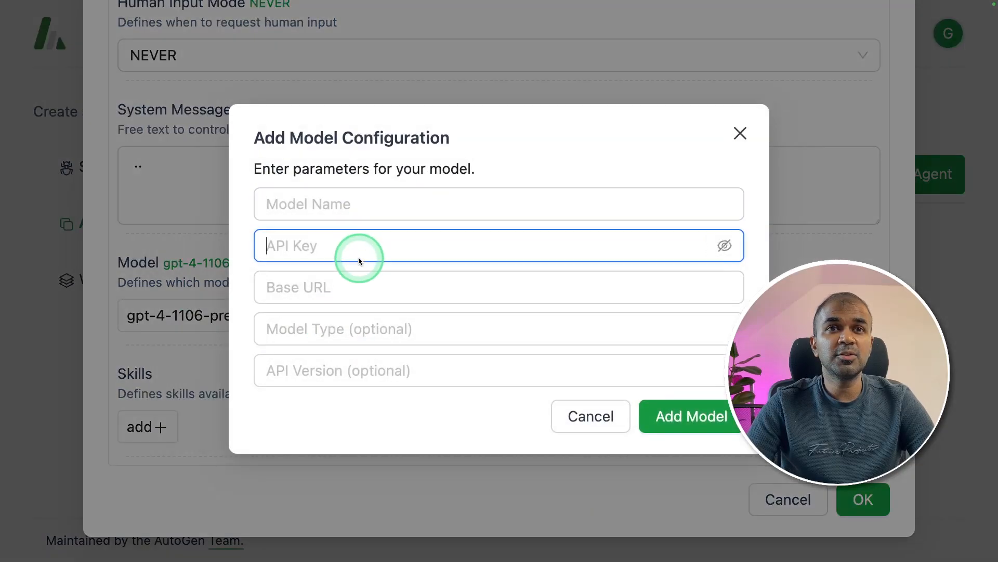
left_click(397, 302)
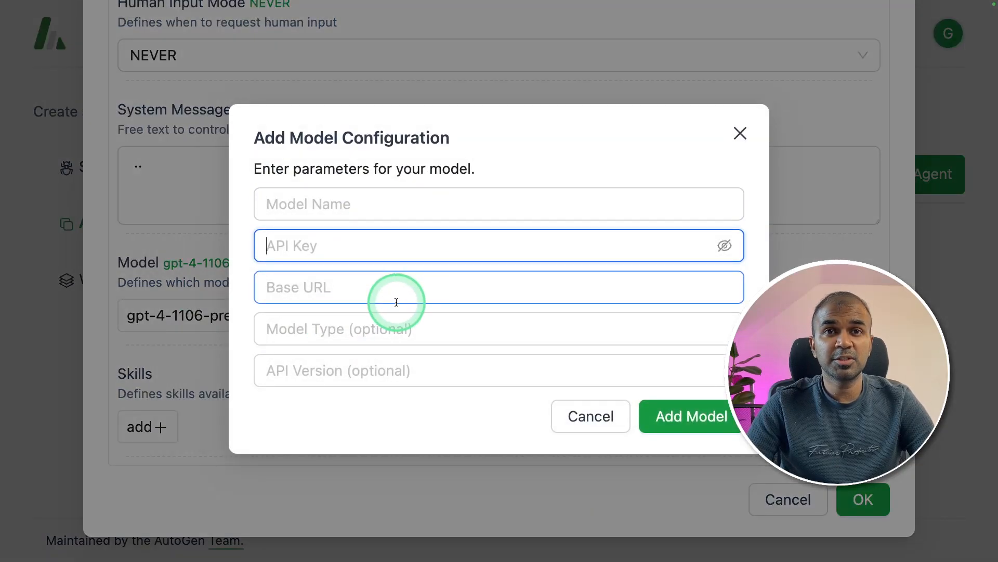
left_click(398, 328)
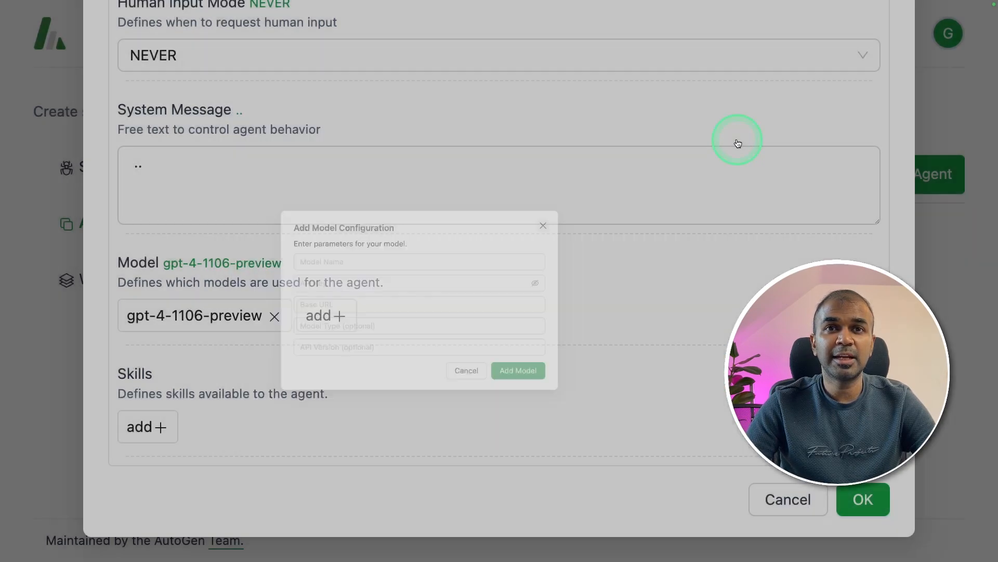
- Attach the cat_ascii_generator and generate_images skills and save the sample_assistant agent
left_click(148, 426)
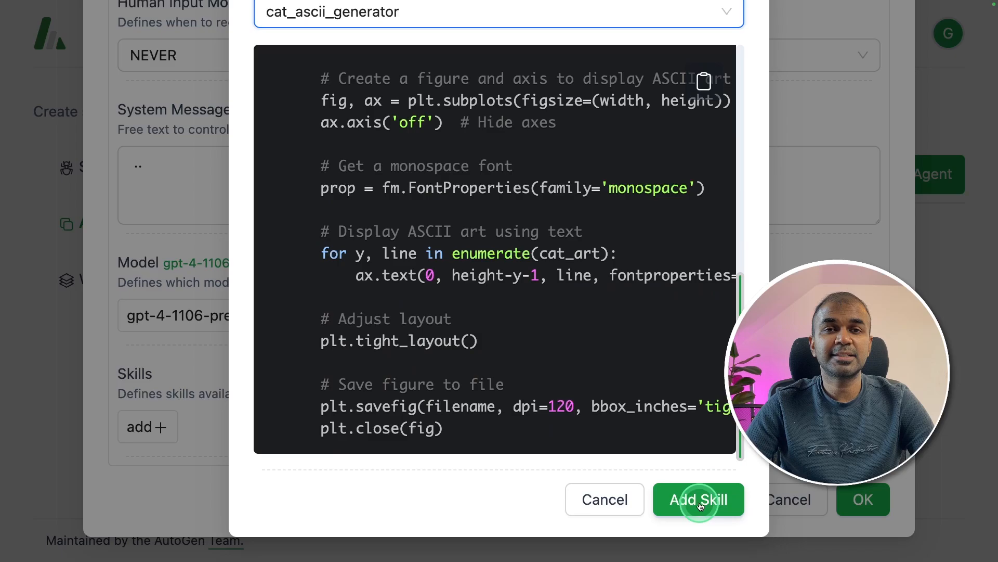
left_click(699, 499)
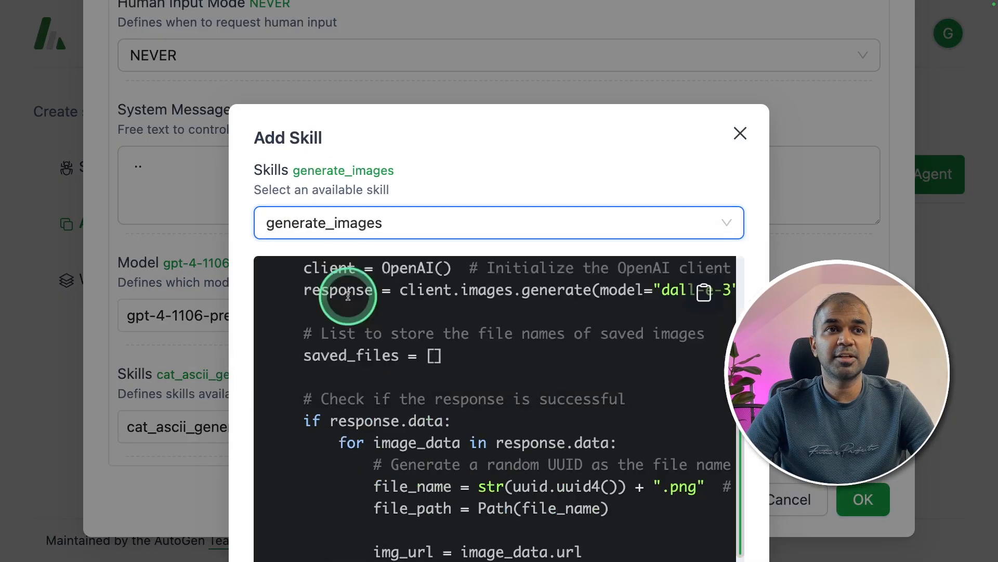
left_click(863, 499)
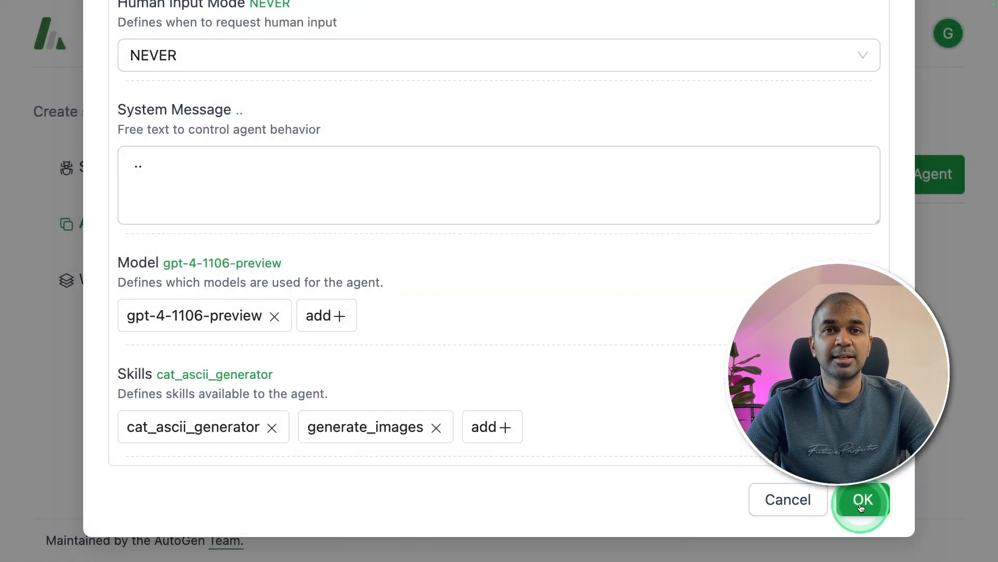
left_click(863, 499)
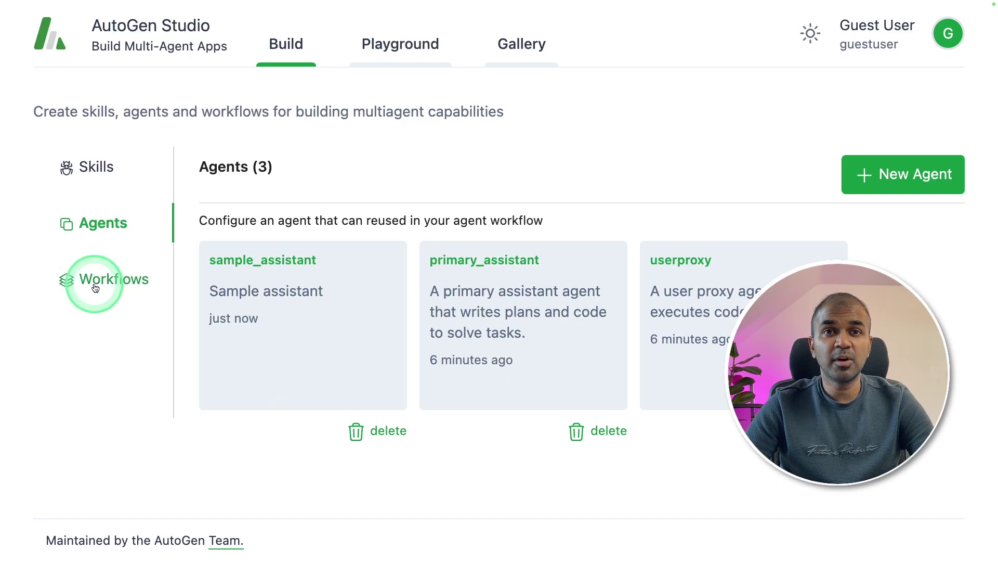
- Start a new Default Agent Workflow linking userproxy to primary_assistant
left_click(113, 280)
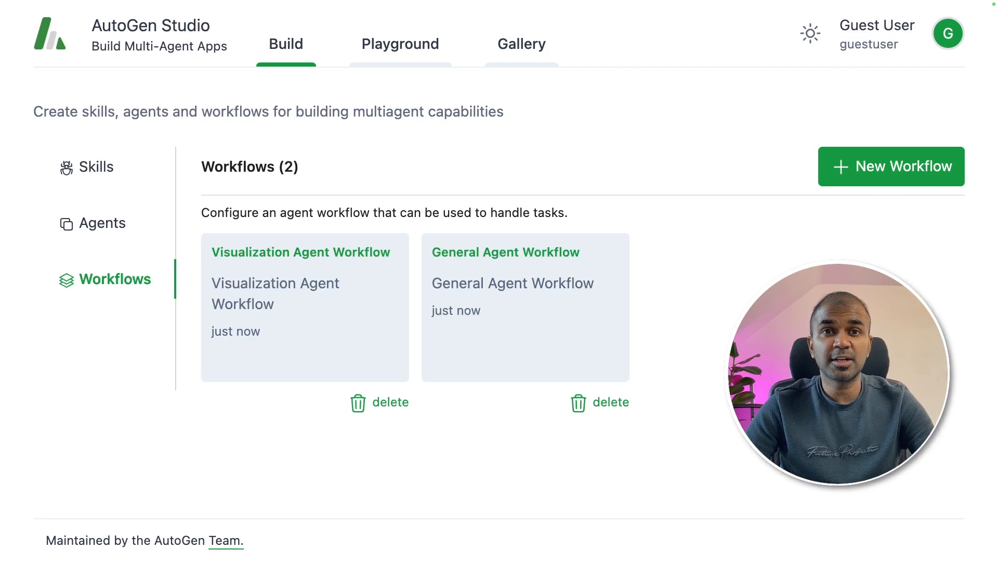
left_click(892, 166)
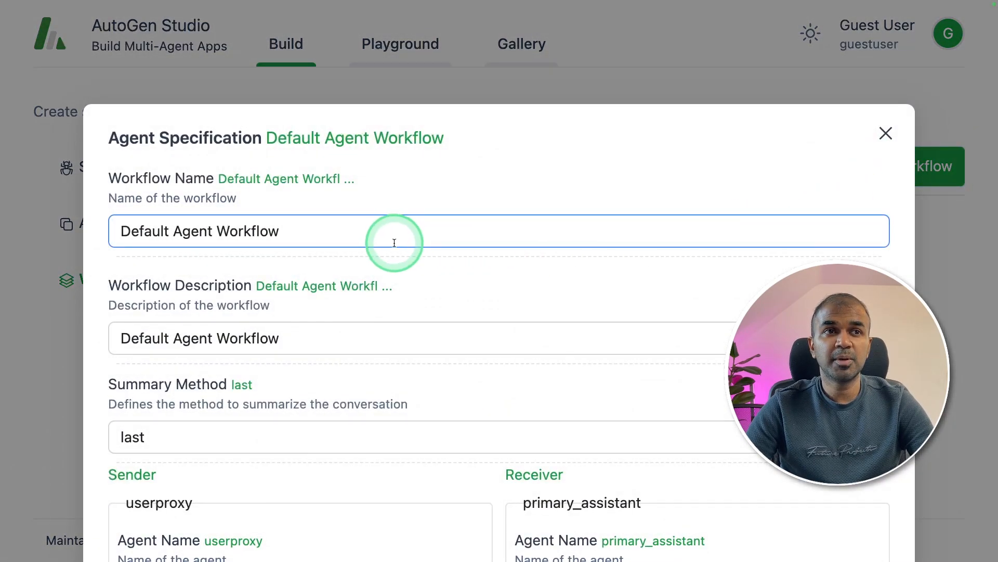
scroll("down", 3)
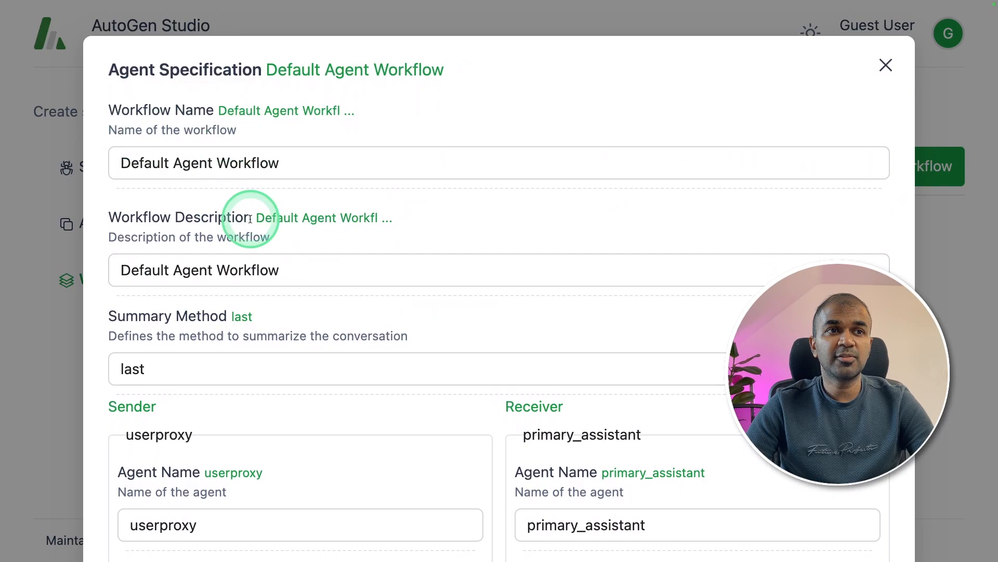
scroll("down", 3)
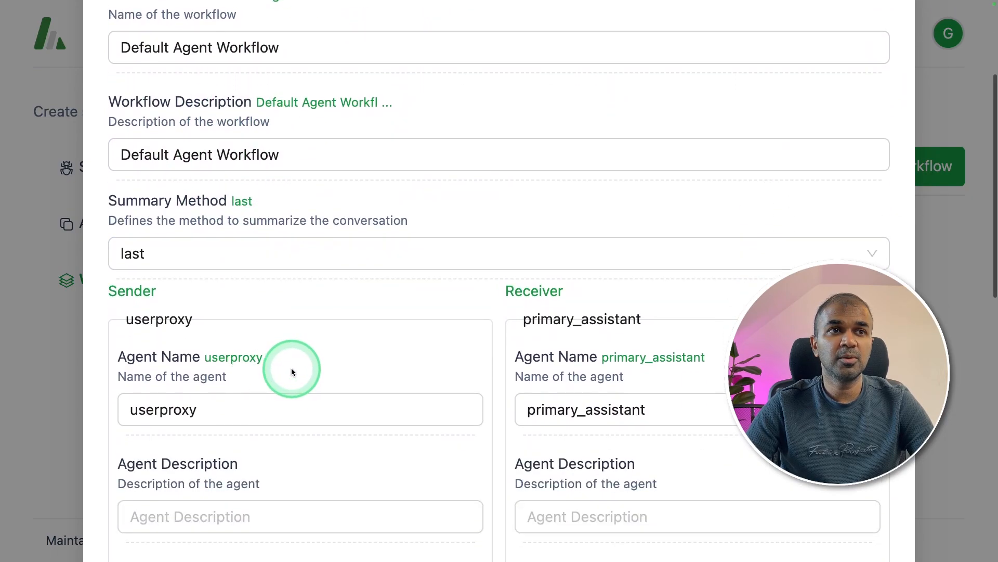
scroll("down", 3)
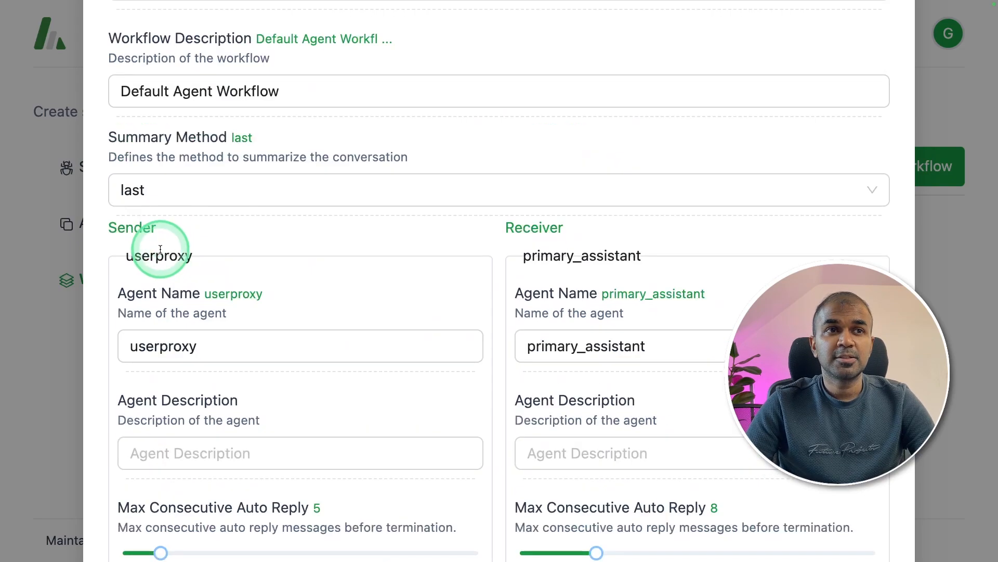
mouse_move(570, 258)
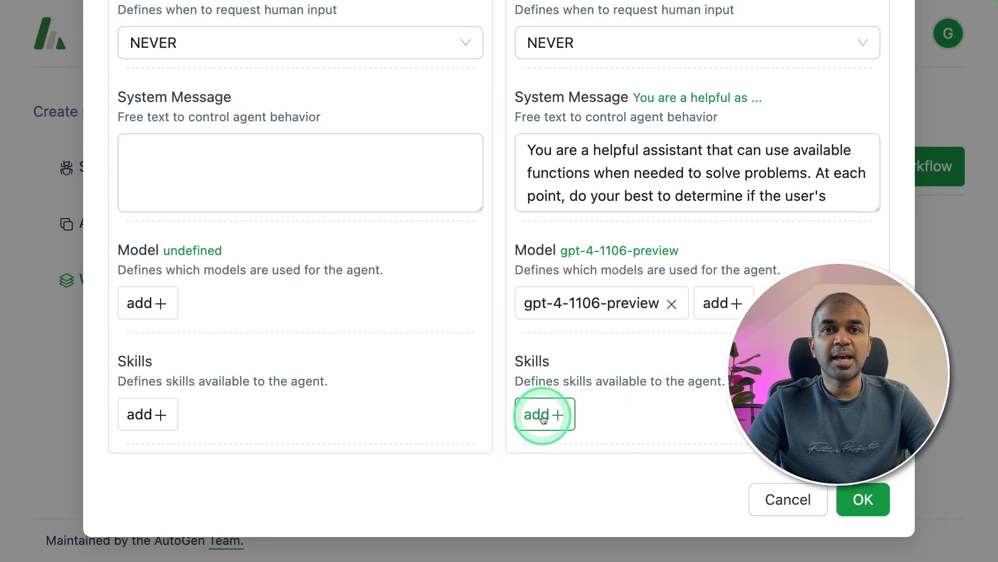
- Add the generate_images skill to primary_assistant's receiver skills
left_click(544, 414)
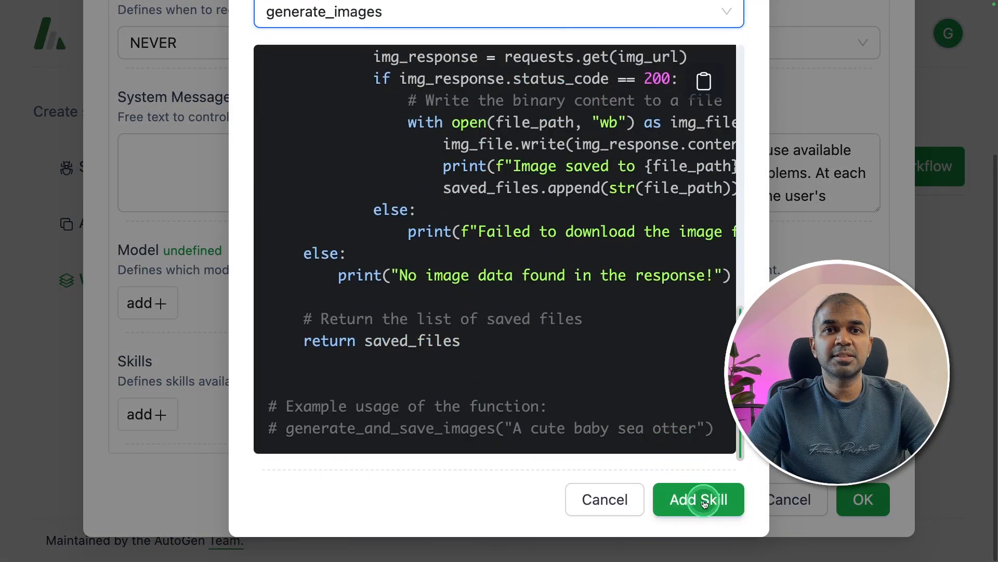
left_click(699, 499)
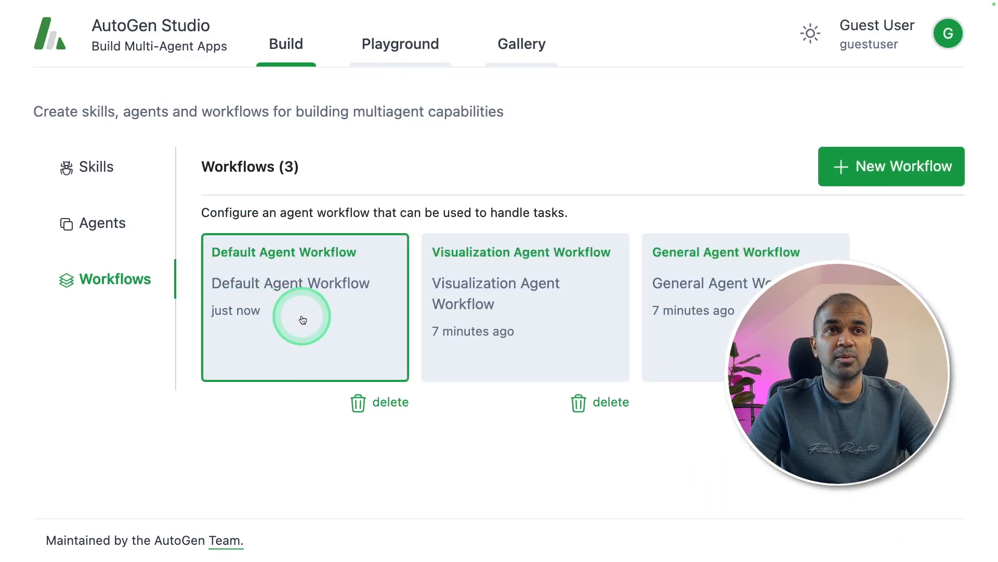
mouse_move(292, 341)
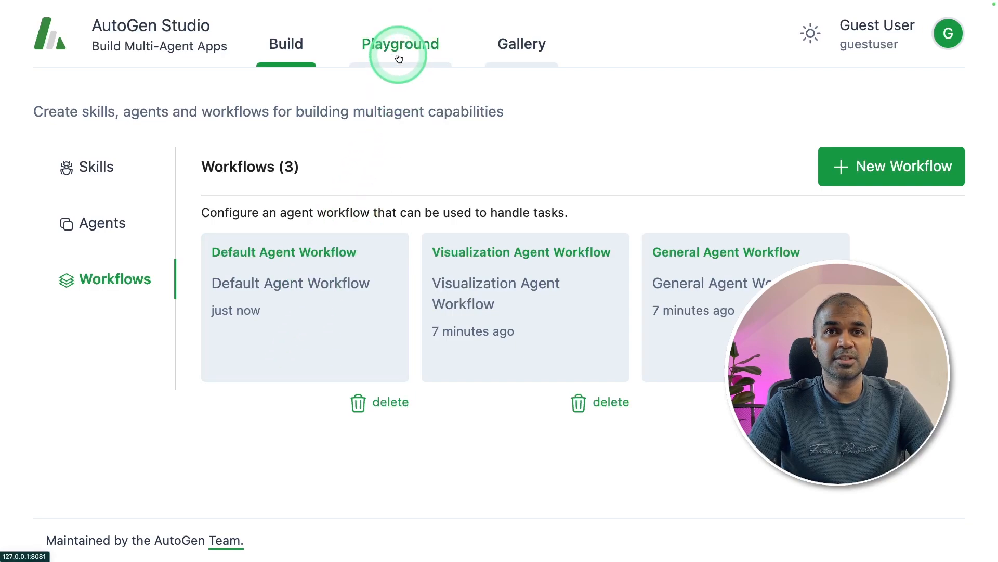
- Send 'Create a cat ascii image' to the Default Agent Workflow in the playground
left_click(399, 44)
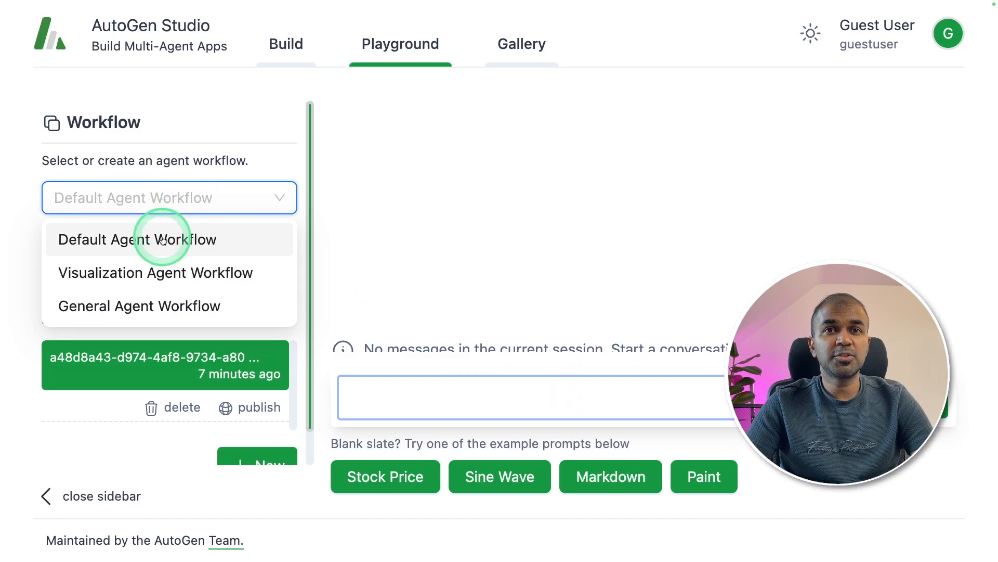
type("Create a cat ascii image")
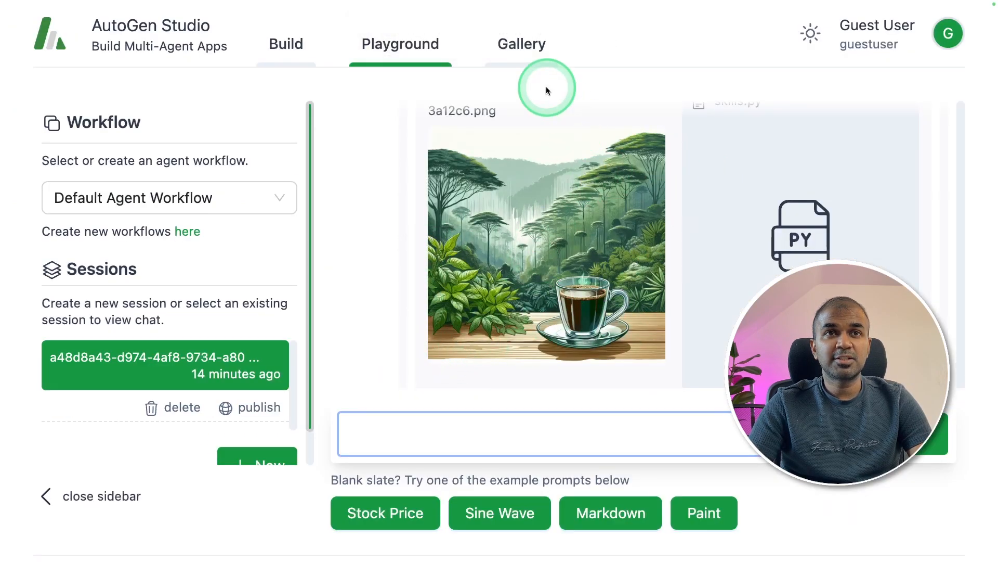
mouse_move(522, 54)
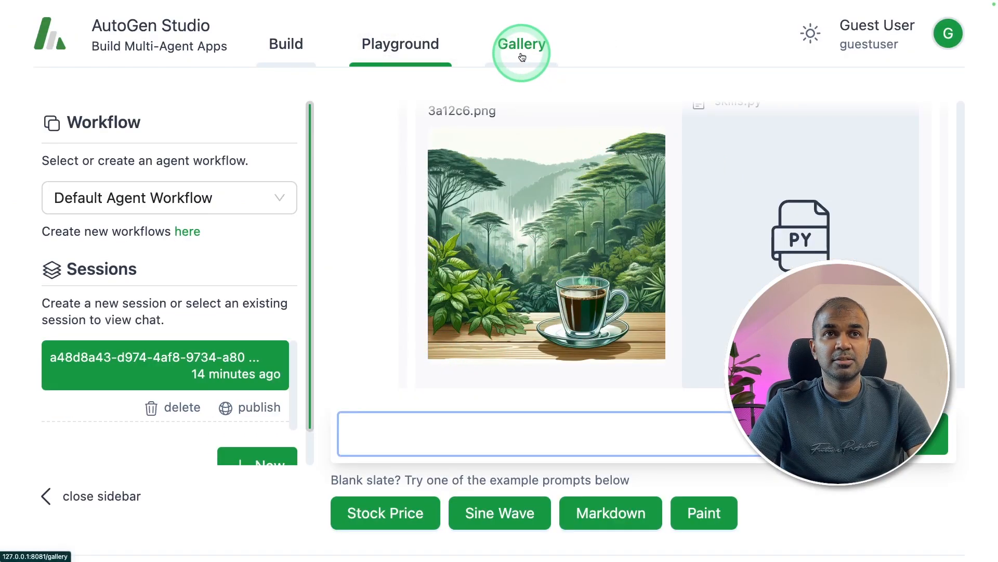
- View the published 'Create a cat ascii image' session in the gallery
left_click(522, 52)
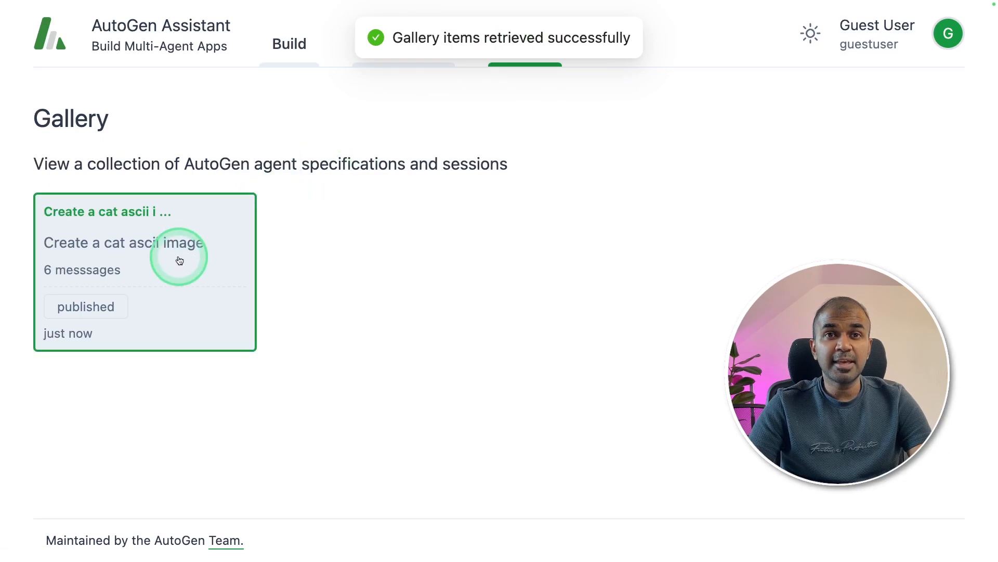
left_click(179, 260)
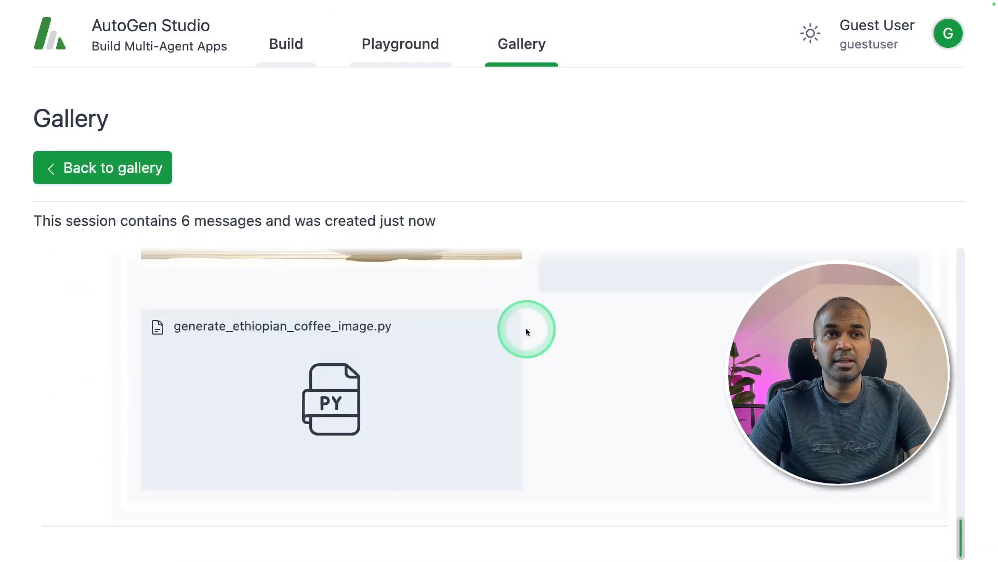